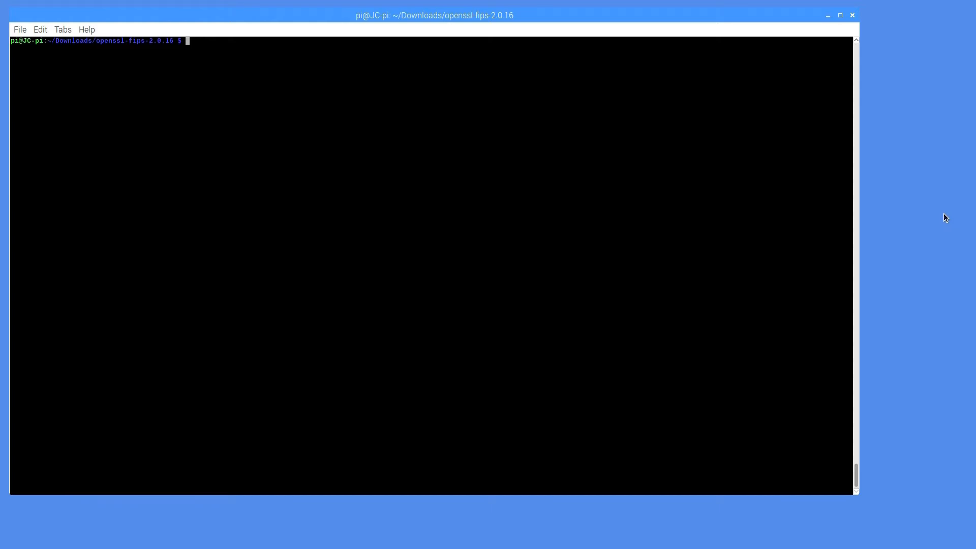
Step: Change into the fips folder and list it in long format, spotting the testvectors folder
{"action": "type", "text": "cd fips"}
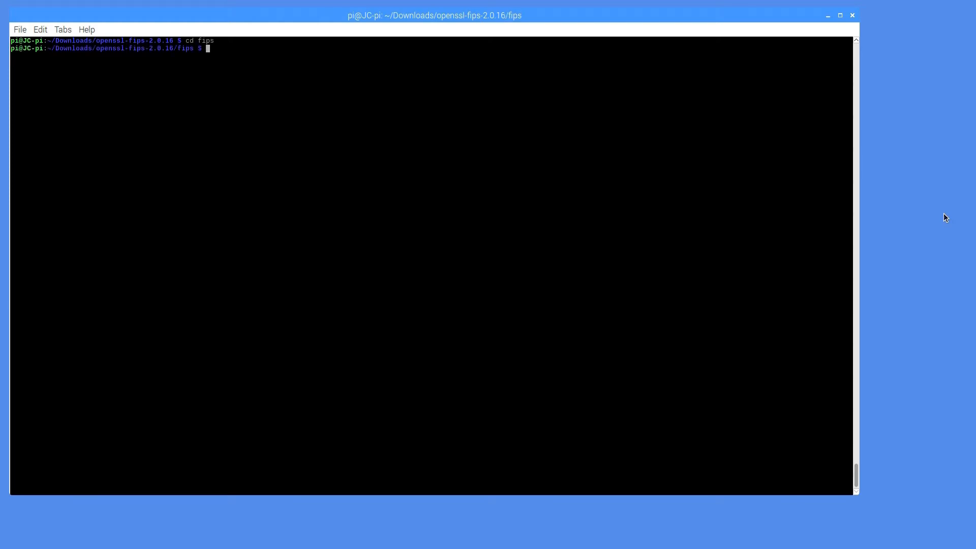
{"action": "type", "text": "ls -la"}
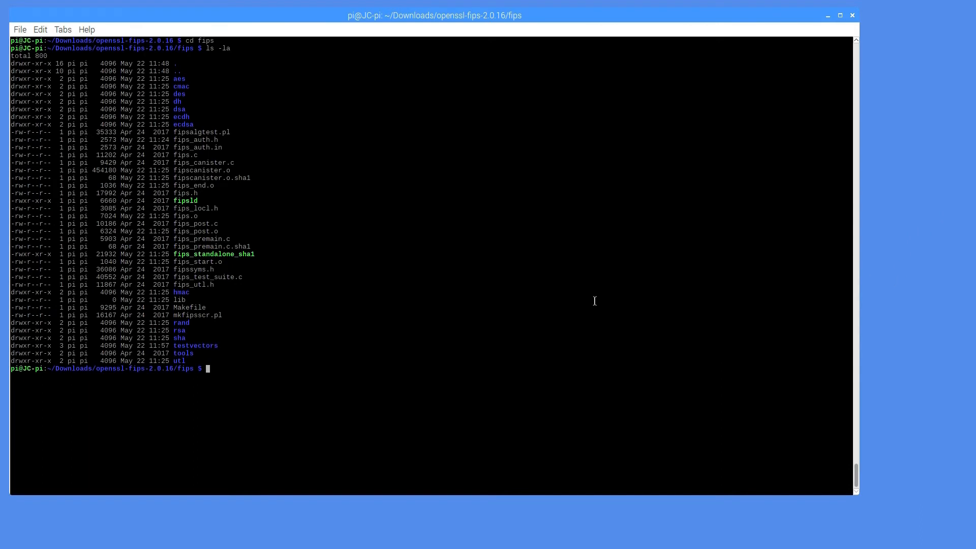
{"action": "double_click", "coordinate": [202, 345]}
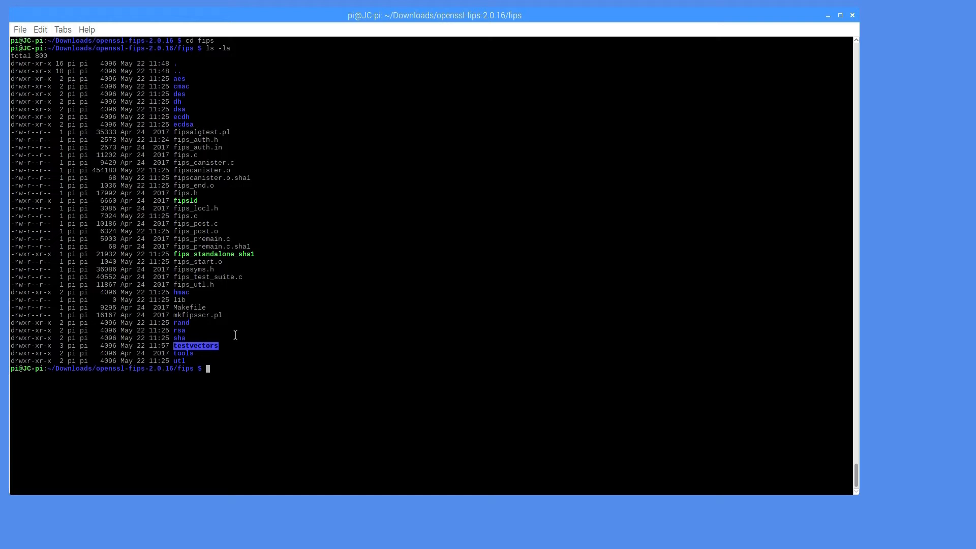
{"action": "left_click", "coordinate": [275, 329]}
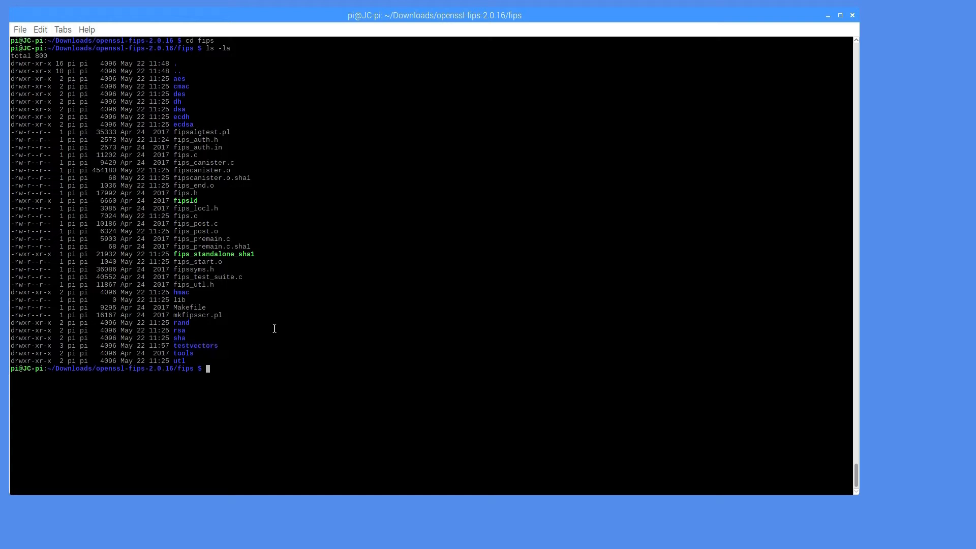
Step: Descend into testvectors, list its contents, and move on into the AES folder
{"action": "type", "text": "cd testvectors/"}
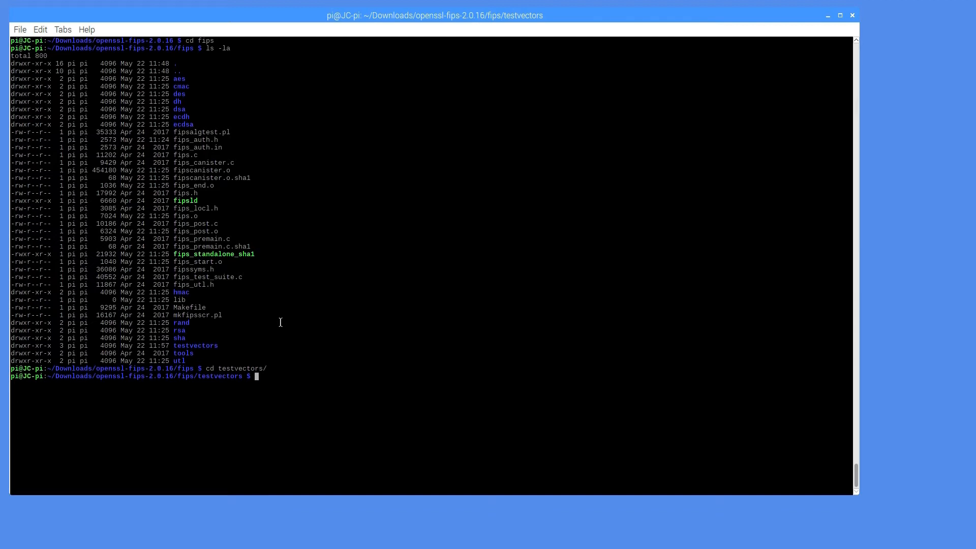
{"action": "mouse_move", "coordinate": [297, 240]}
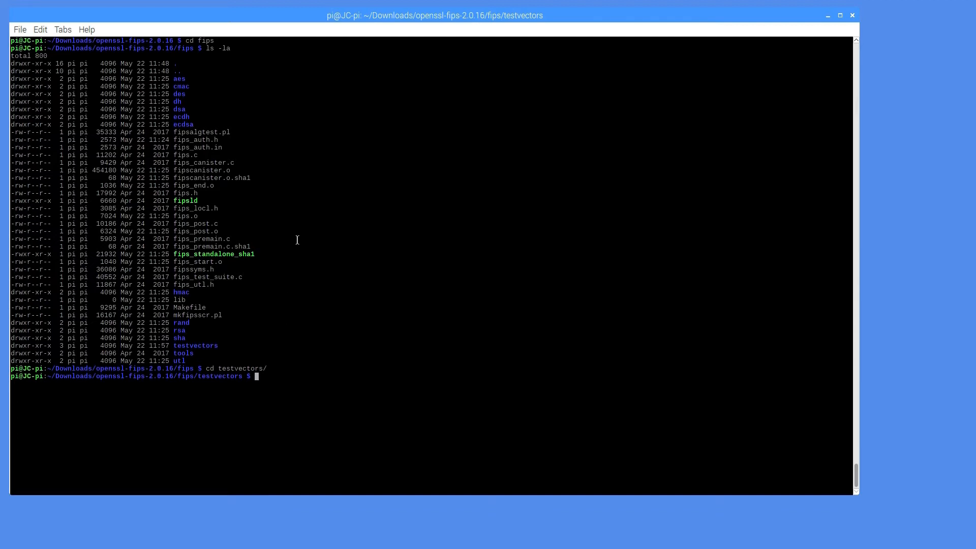
{"action": "type", "text": "ls"}
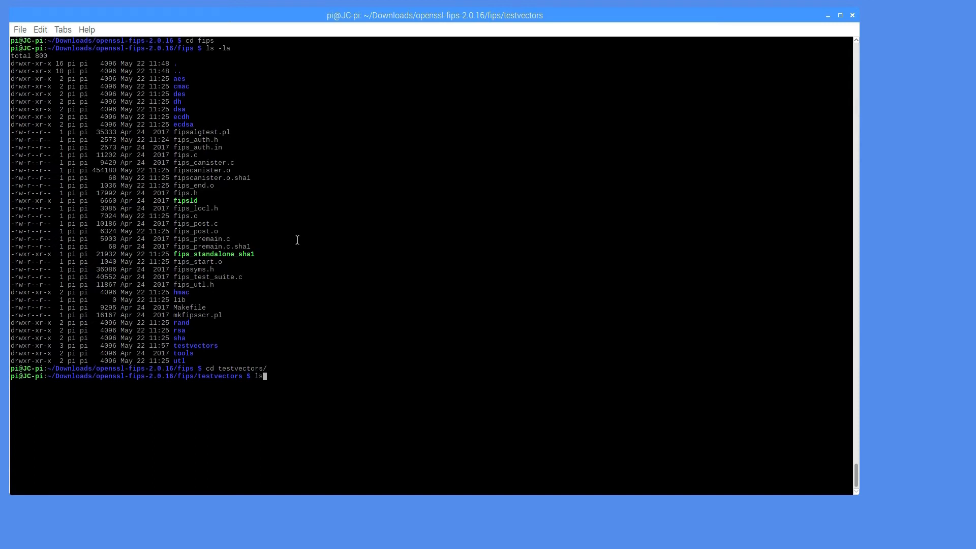
{"action": "key", "text": "Return"}
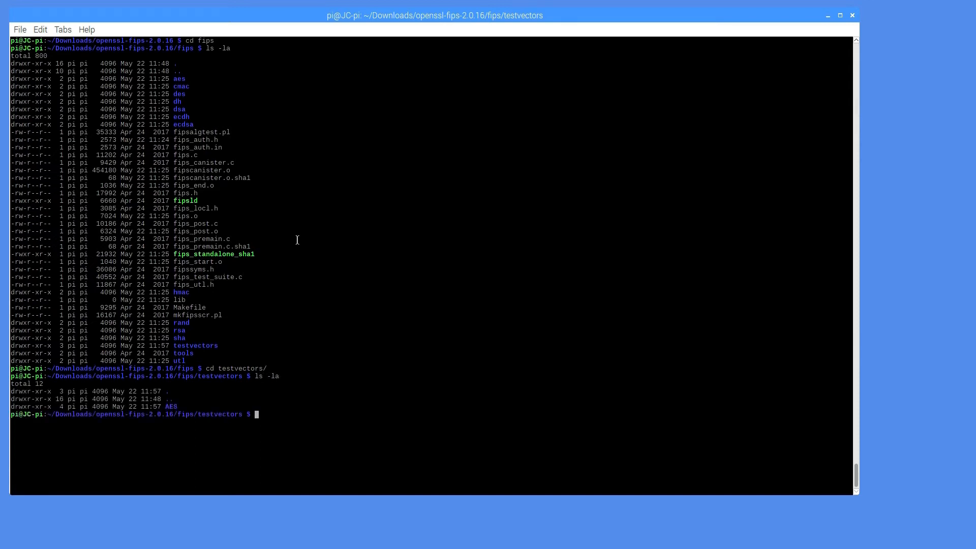
{"action": "type", "text": "cd AES"}
{"action": "type", "text": "ls -la"}
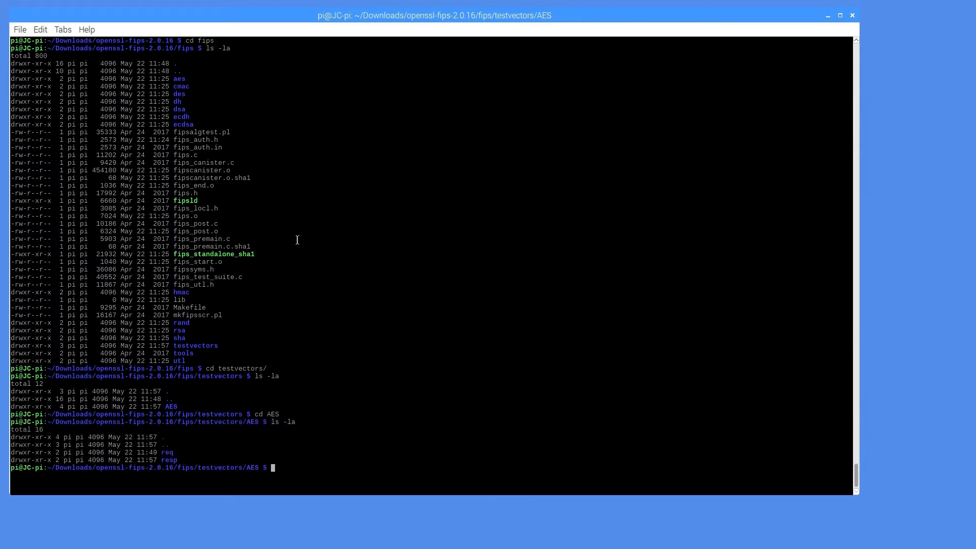
{"action": "mouse_move", "coordinate": [162, 456]}
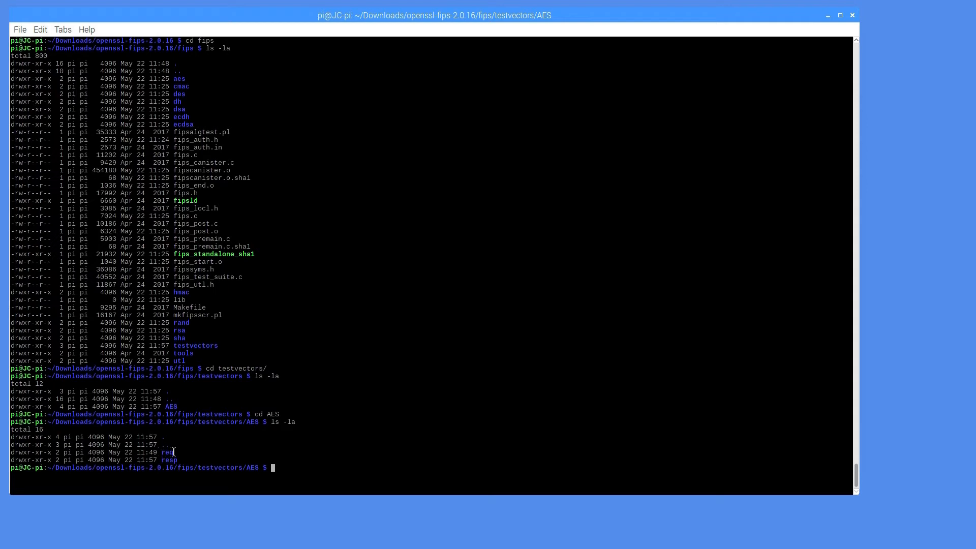
Step: Spot the req folder inside AES, change into it and list its request files
{"action": "double_click", "coordinate": [166, 453]}
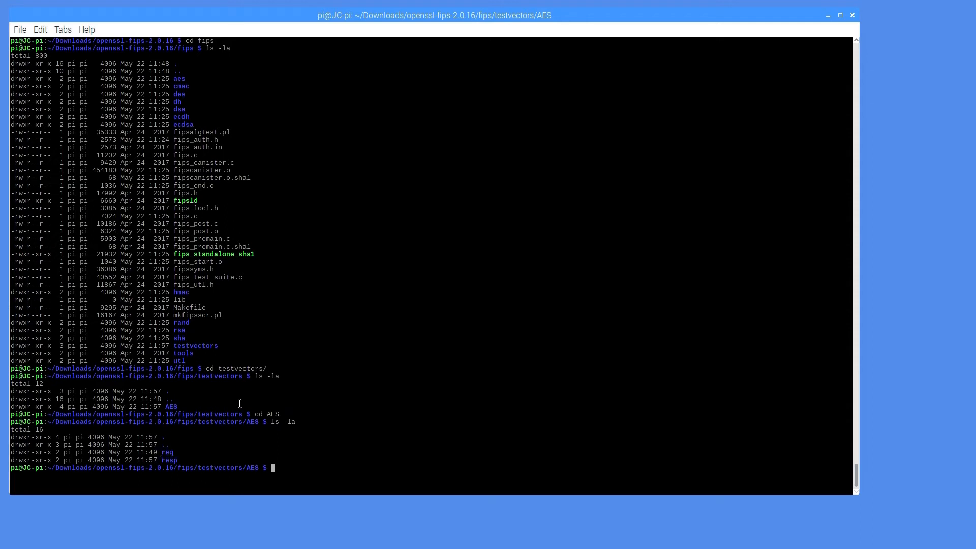
{"action": "type", "text": "cd req"}
{"action": "type", "text": "ls -"}
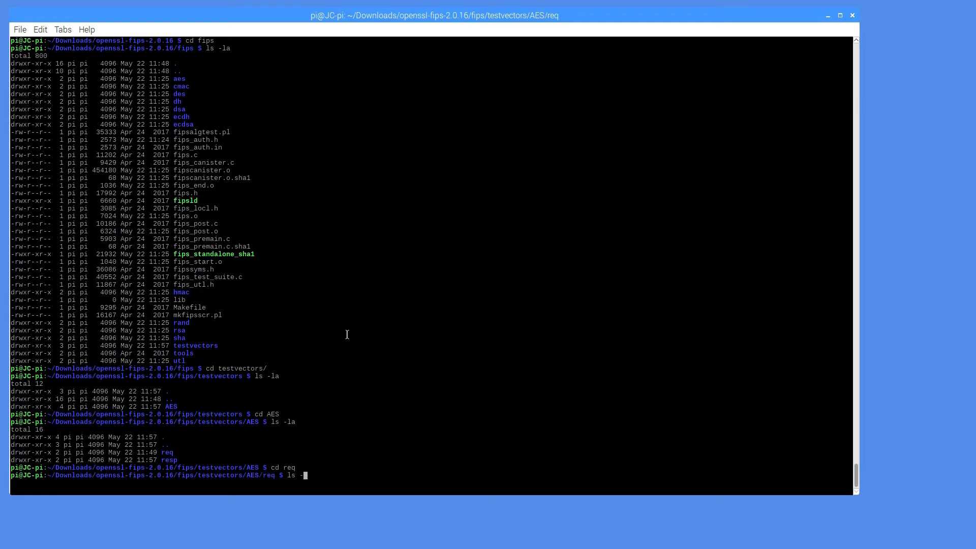
{"action": "key", "text": "Return"}
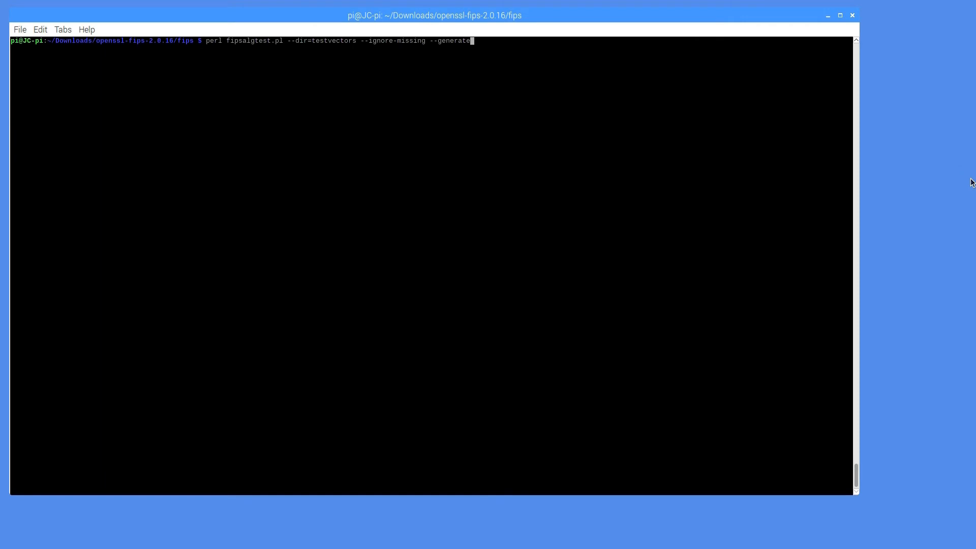
{"action": "mouse_move", "coordinate": [299, 51]}
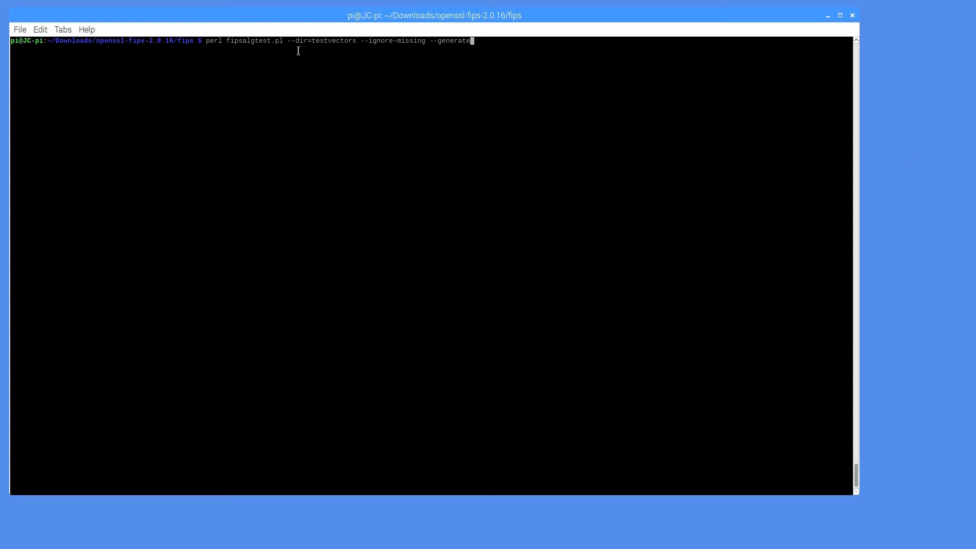
{"action": "mouse_move", "coordinate": [410, 49]}
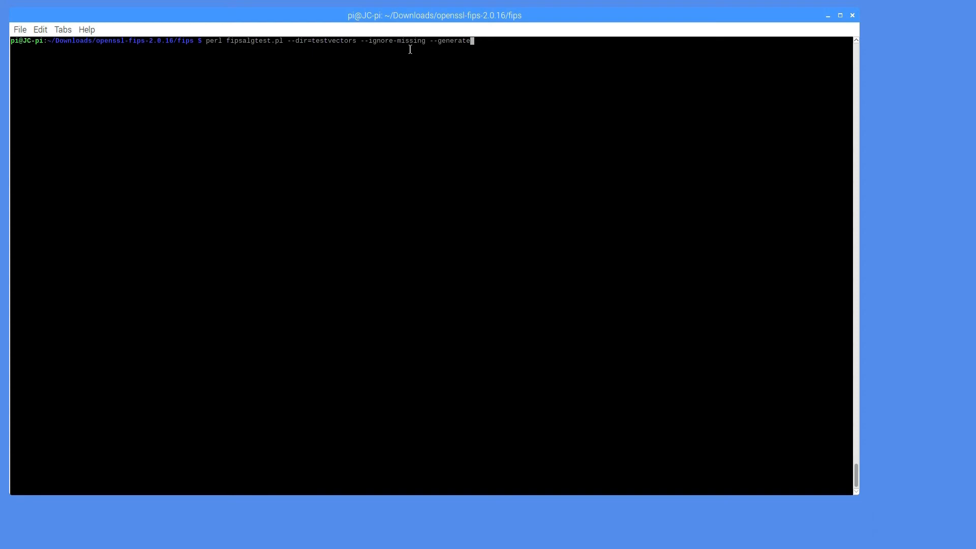
{"action": "mouse_move", "coordinate": [537, 29]}
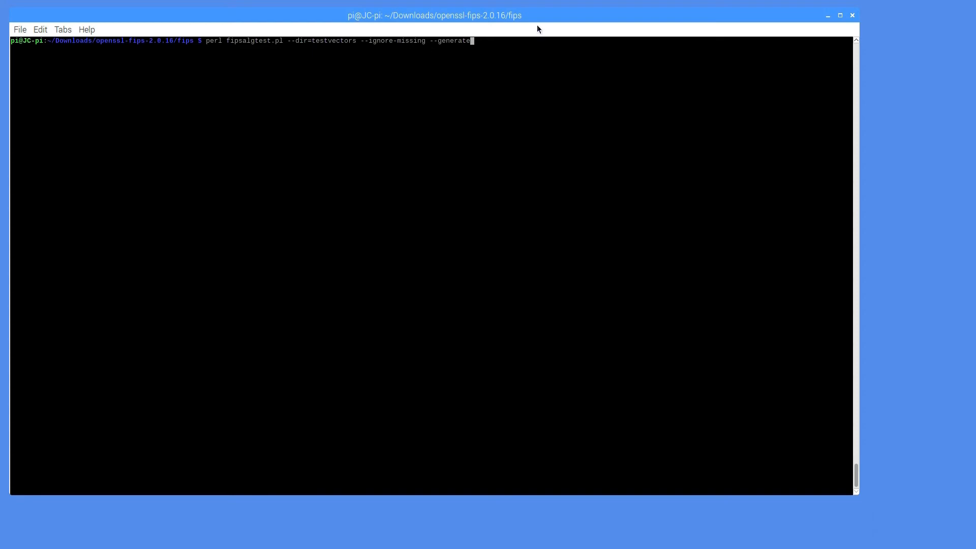
Step: Run fipsalgtest.pl to generate responses, ending with all tests successful and 124 skipped
{"action": "key", "text": "Return"}
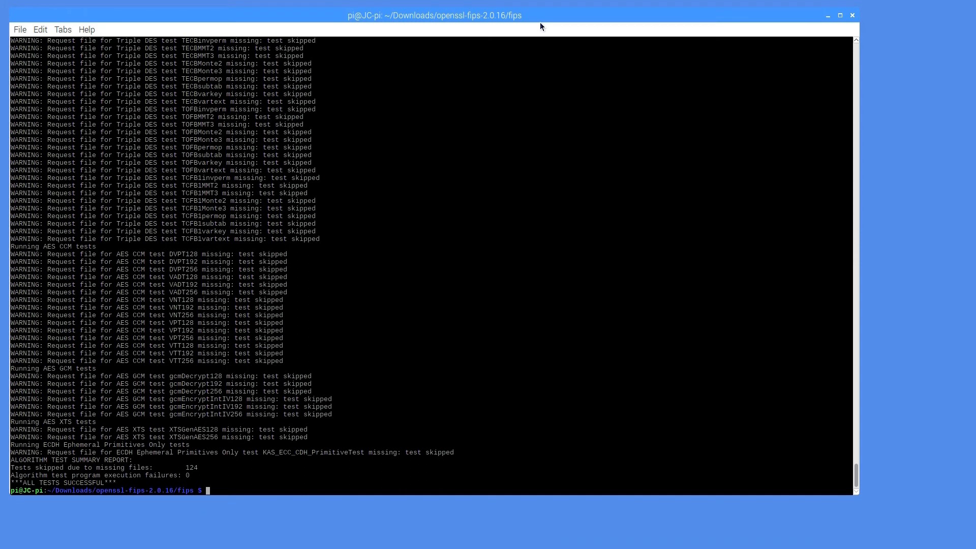
{"action": "type", "text": "clear"}
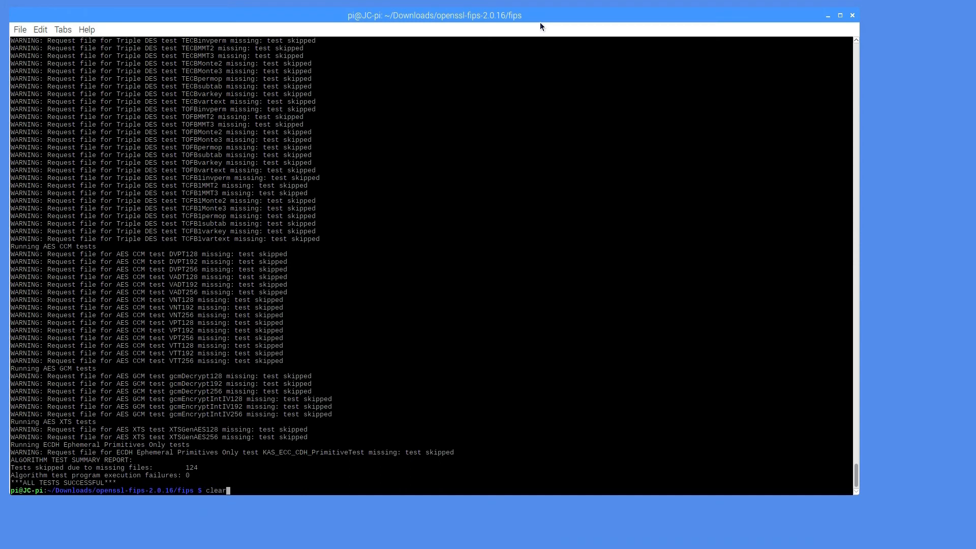
Step: Clear the report from the screen and start a cd toward testvectors/AES/req
{"action": "key", "text": "Return"}
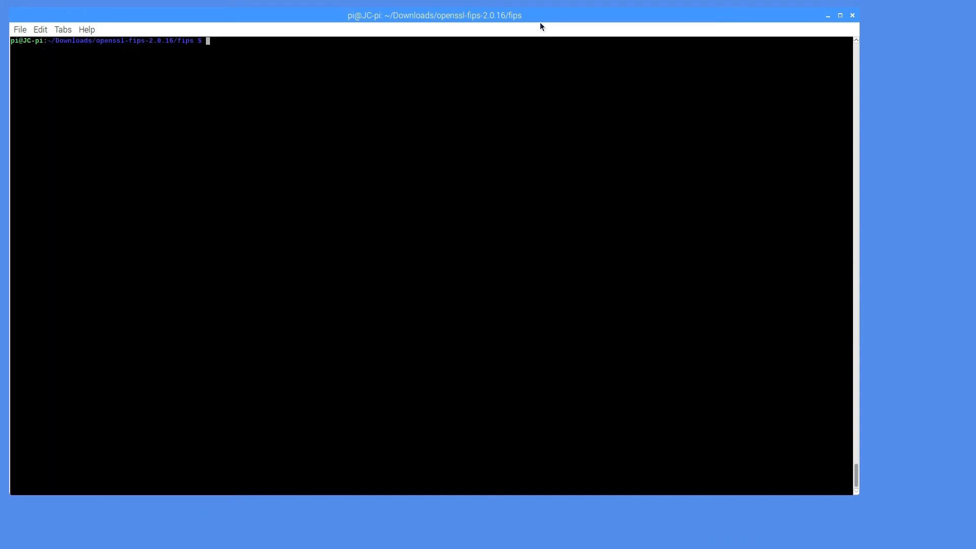
{"action": "type", "text": "cd testvectors/"}
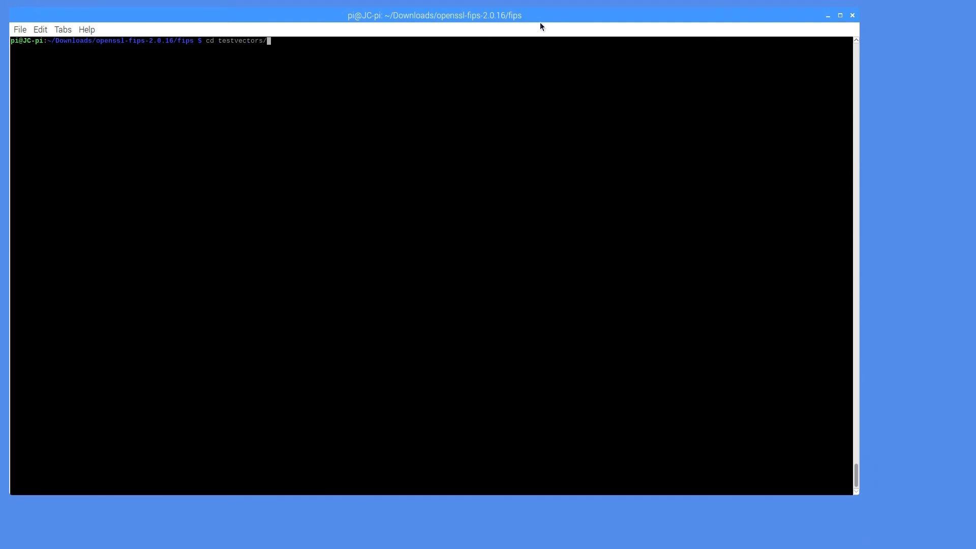
{"action": "type", "text": "AE"}
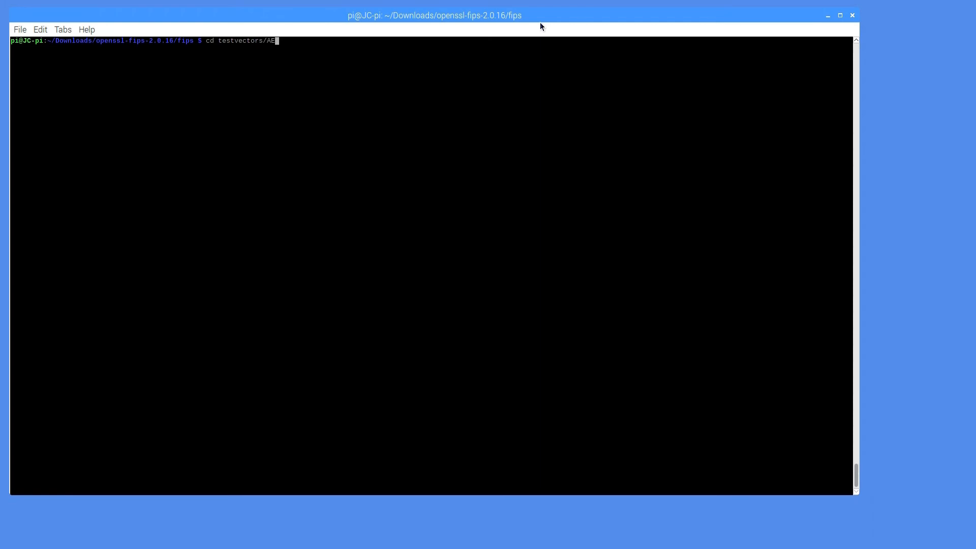
{"action": "type", "text": "S/r"}
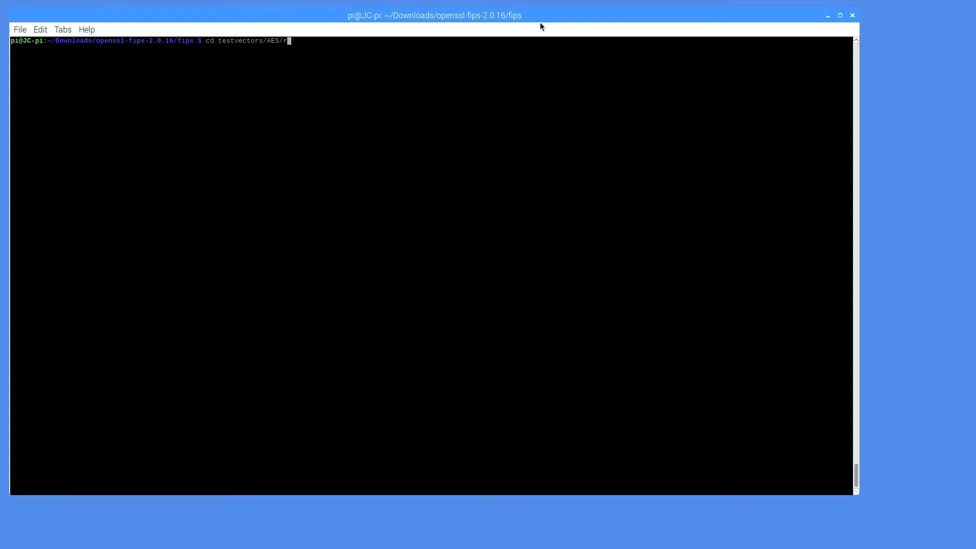